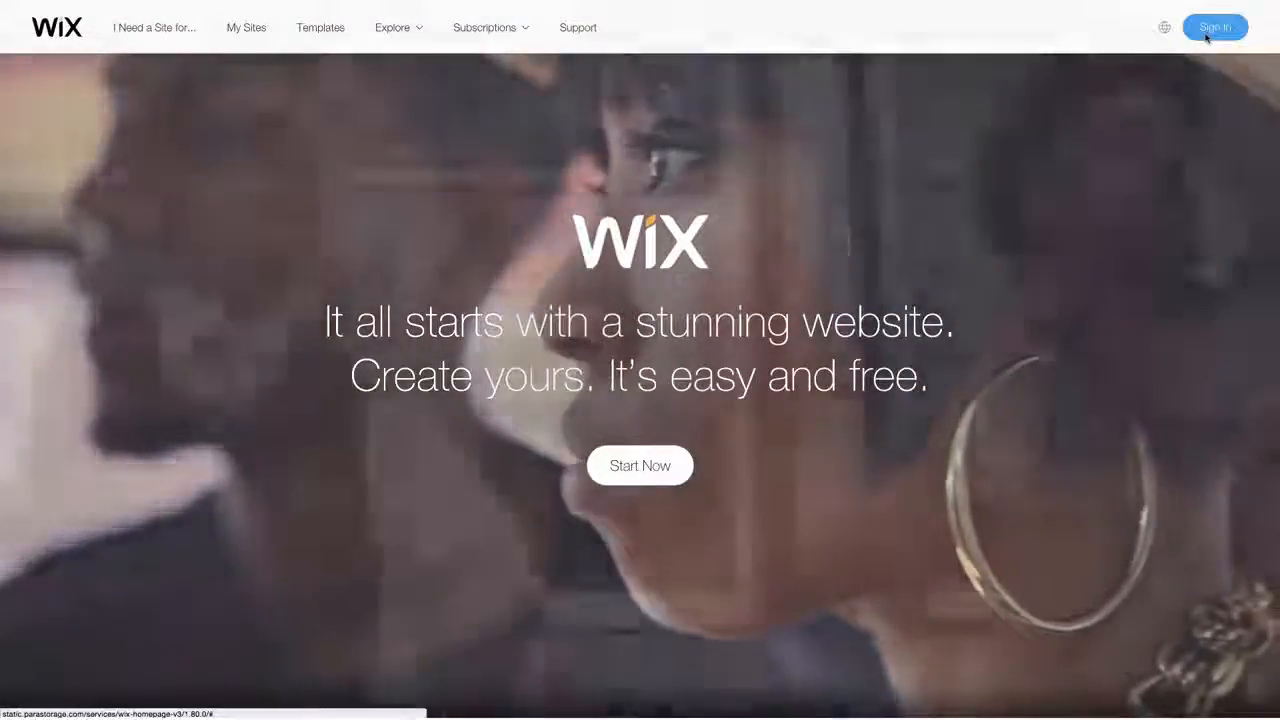
click(1214, 28)
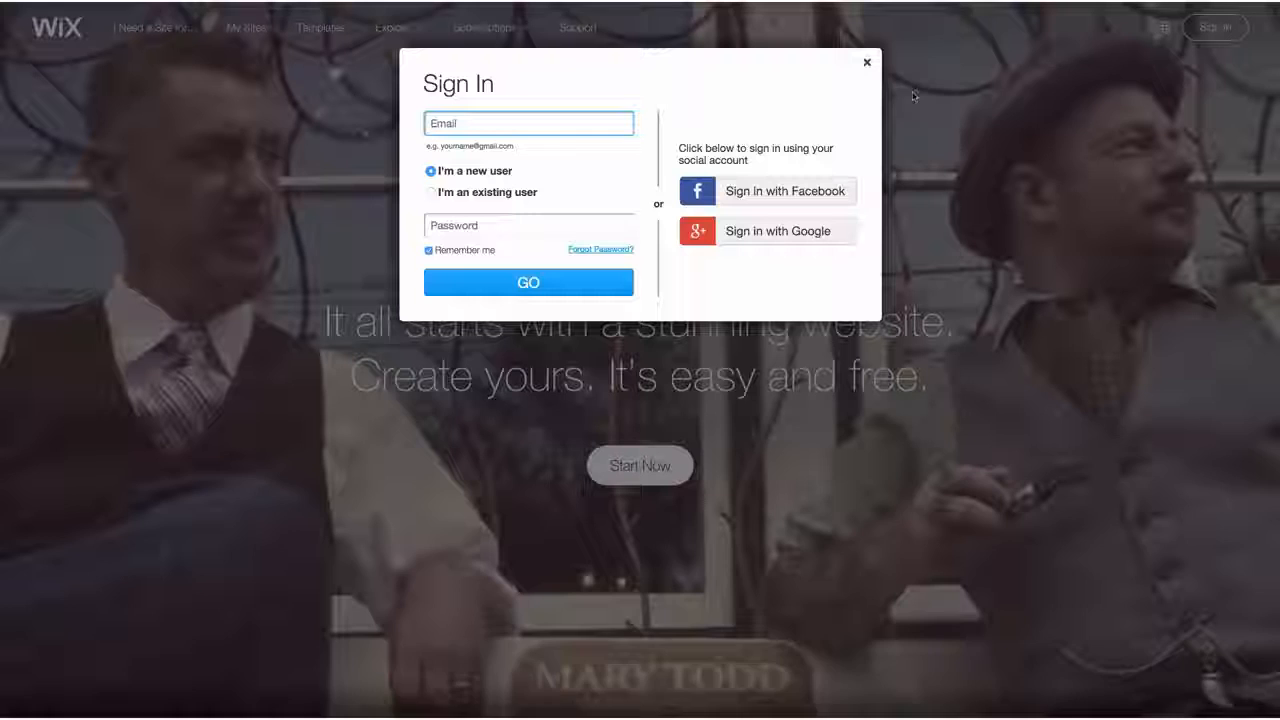
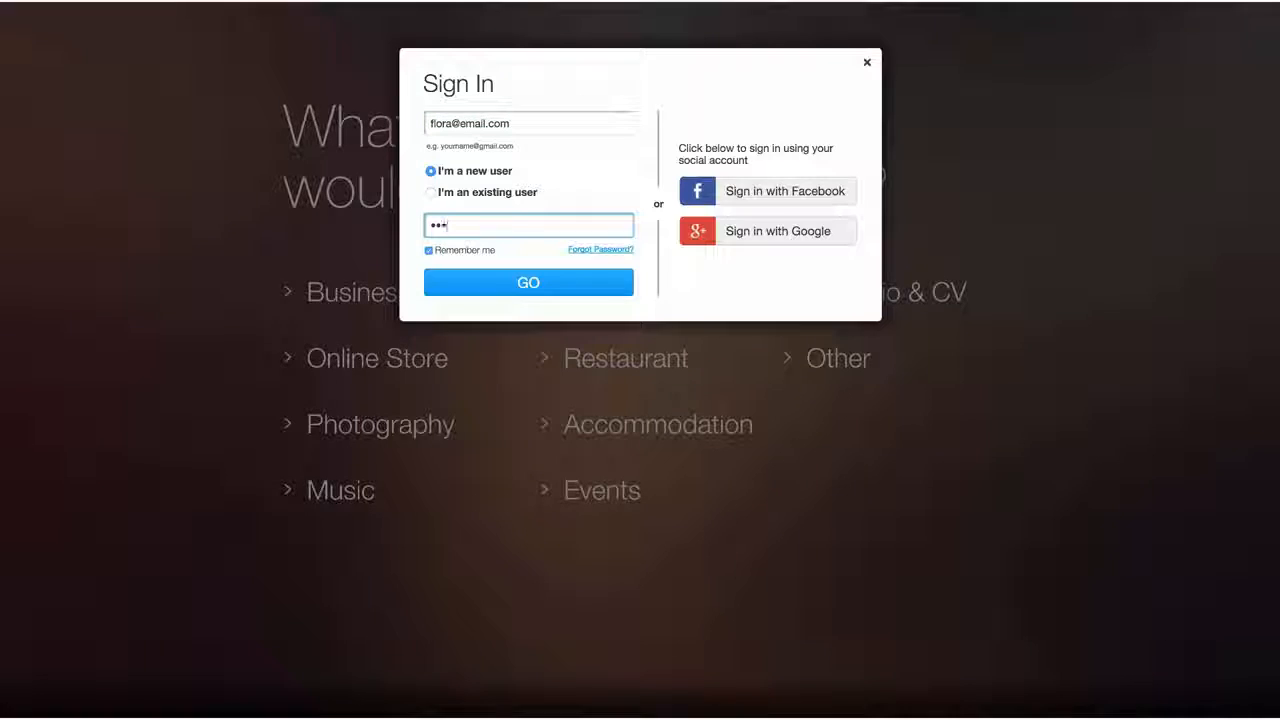
click(432, 170)
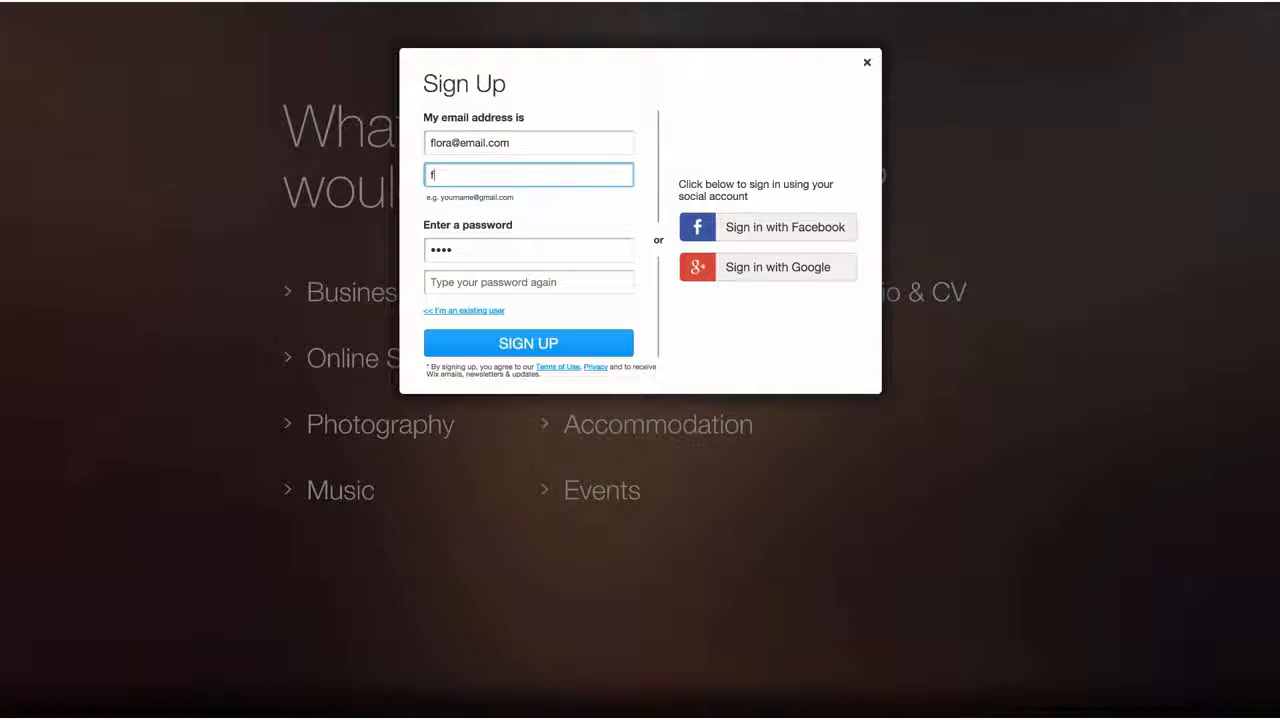
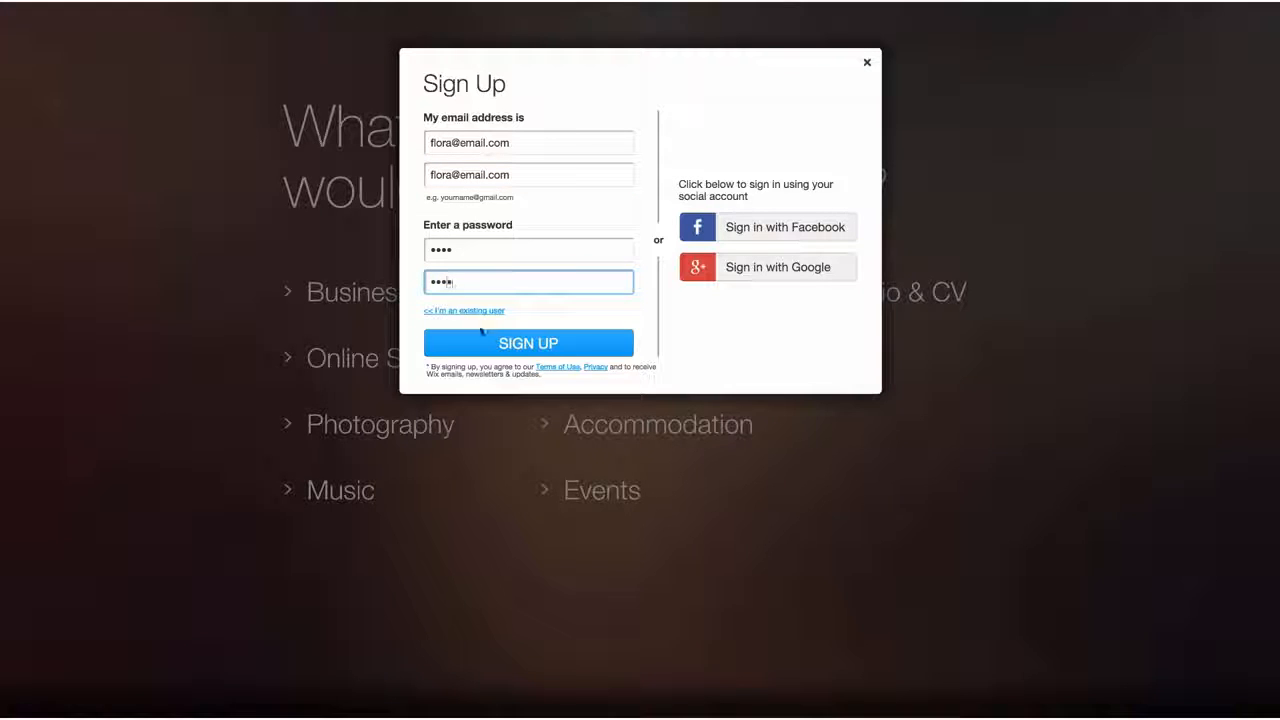
click(866, 62)
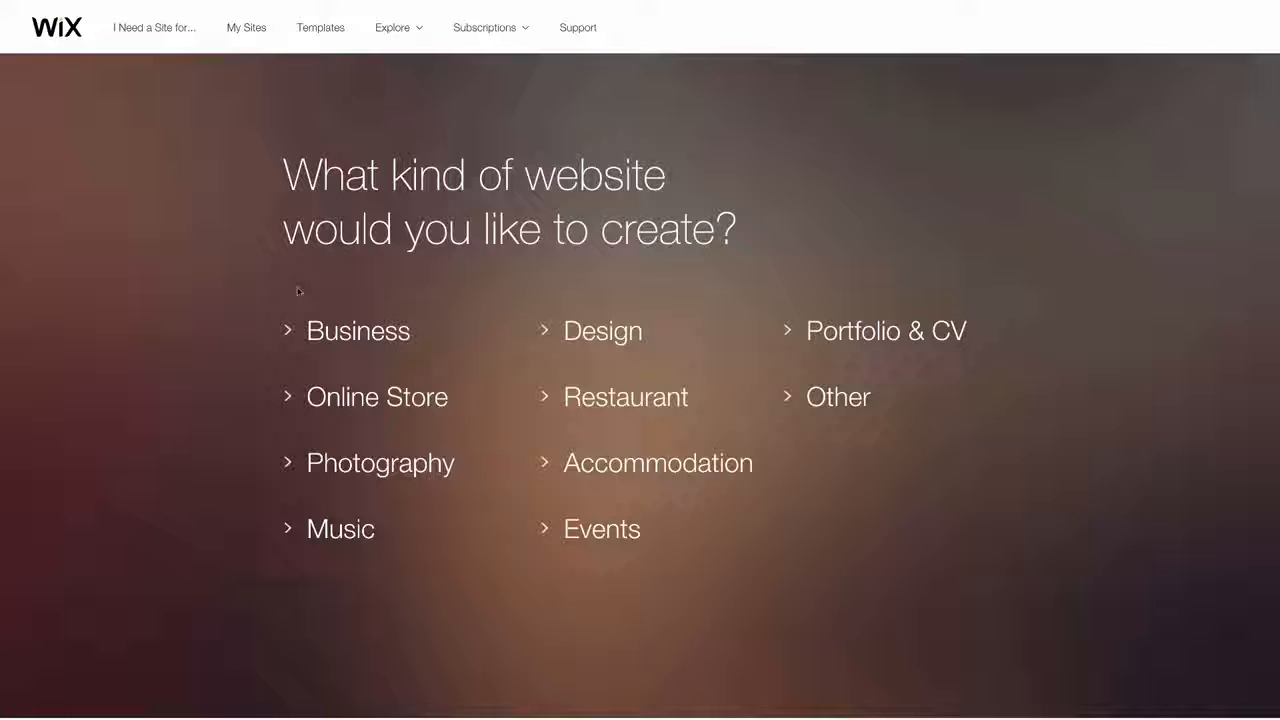
- Expand the Business and Restaurant site-type categories, then go to the Templates gallery
click(358, 330)
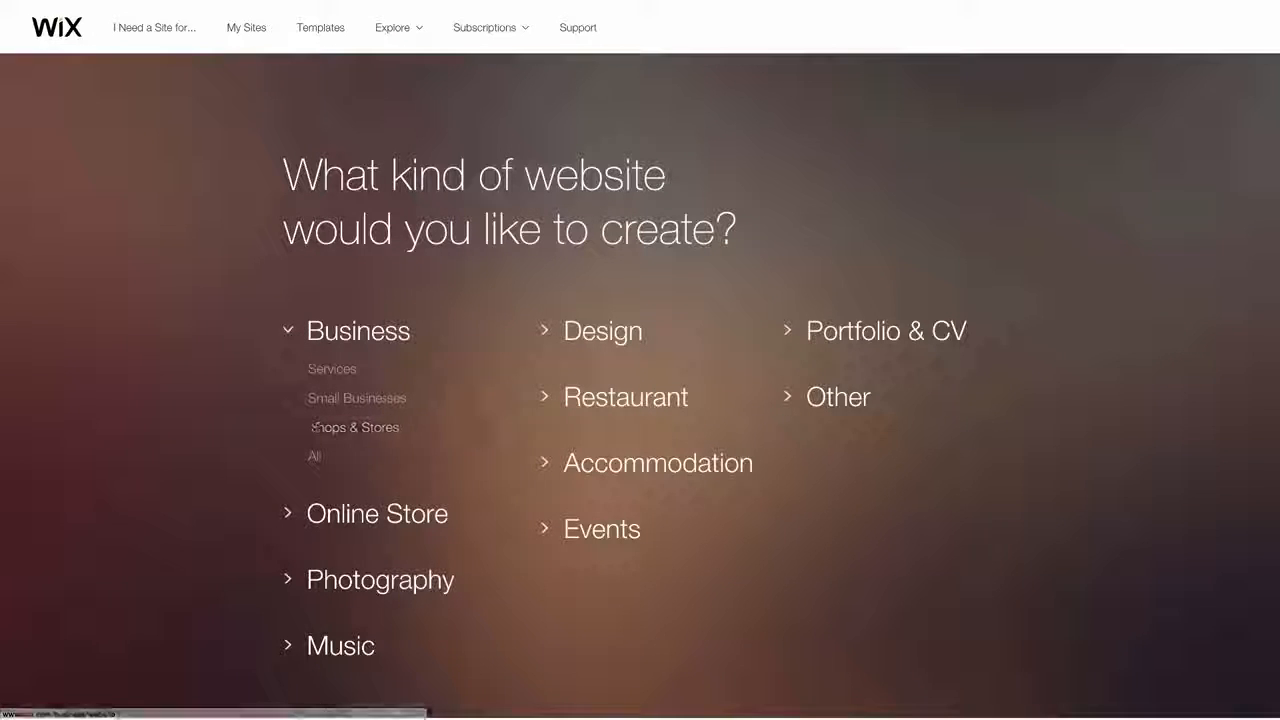
click(624, 396)
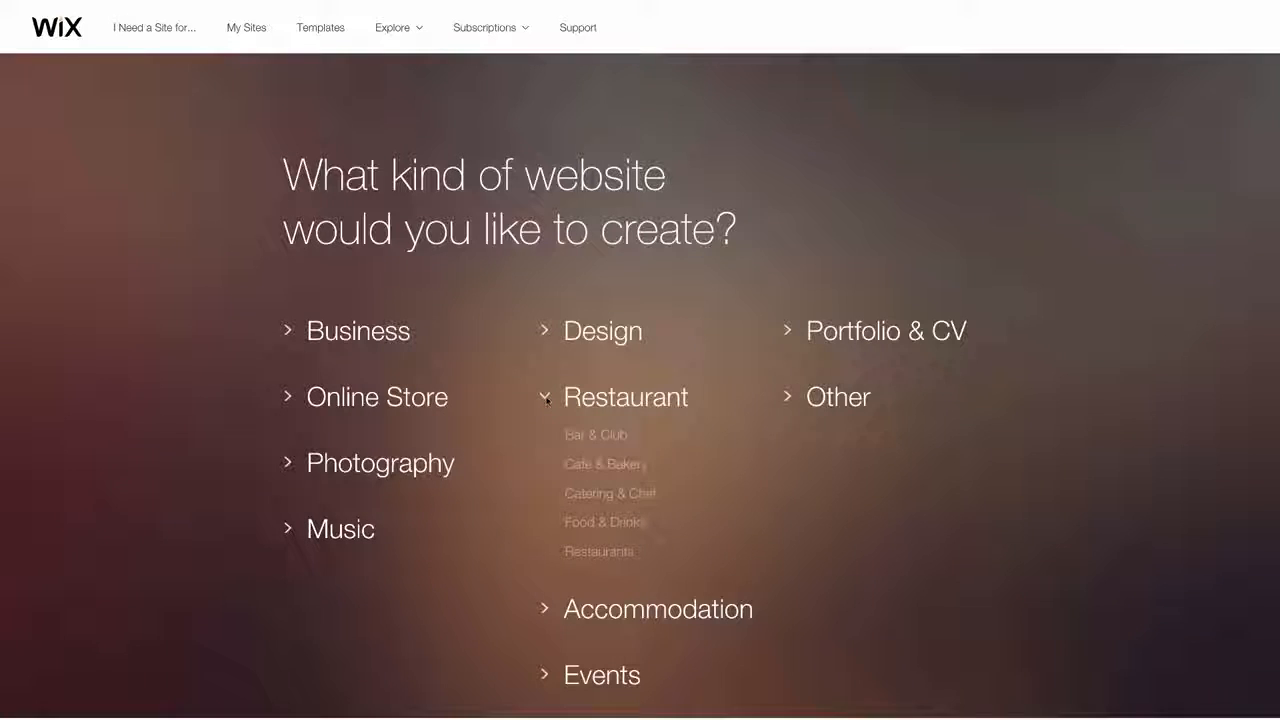
click(380, 462)
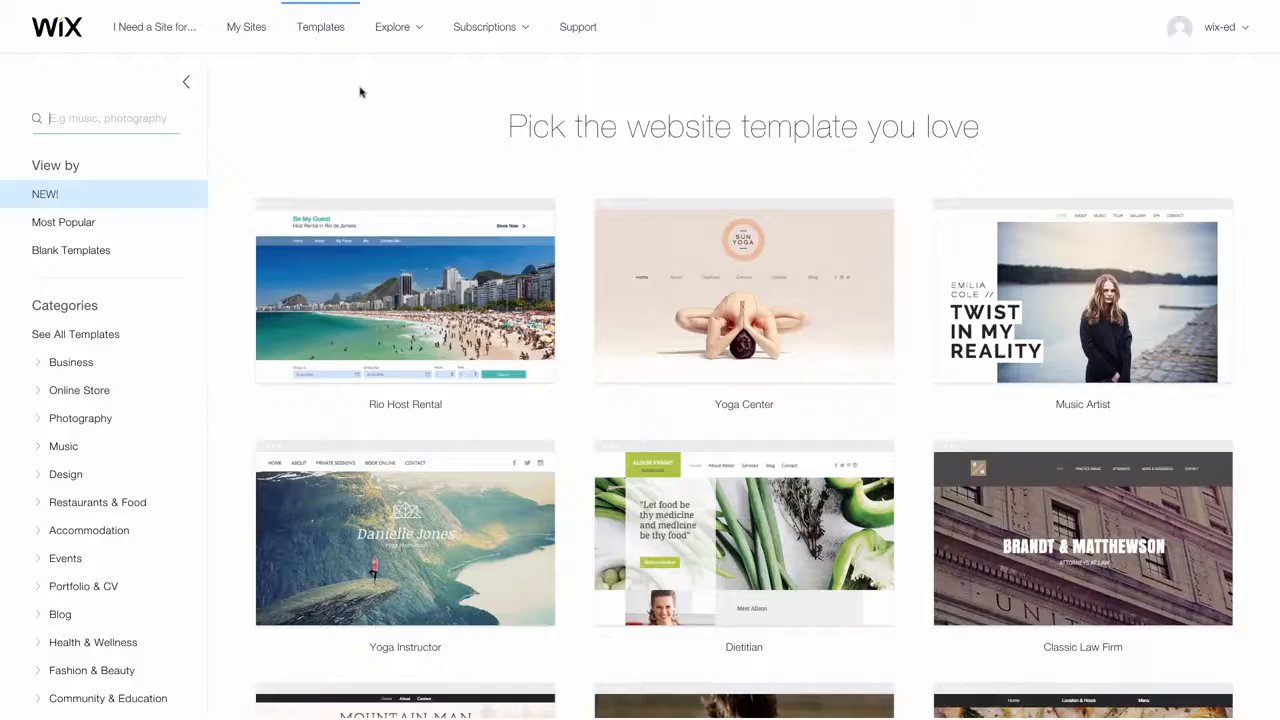
- Scroll through the NEW templates to review their thumbnails down to the next page of results
scroll(down, 3)
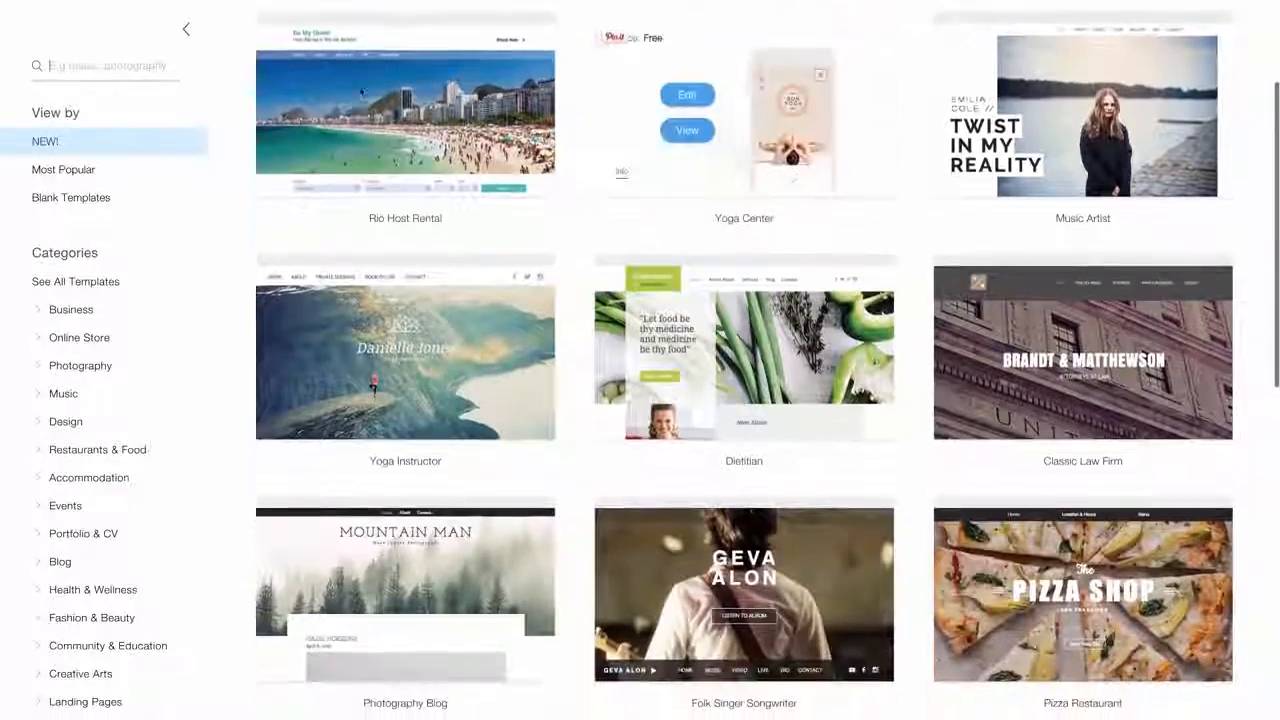
scroll(down, 3)
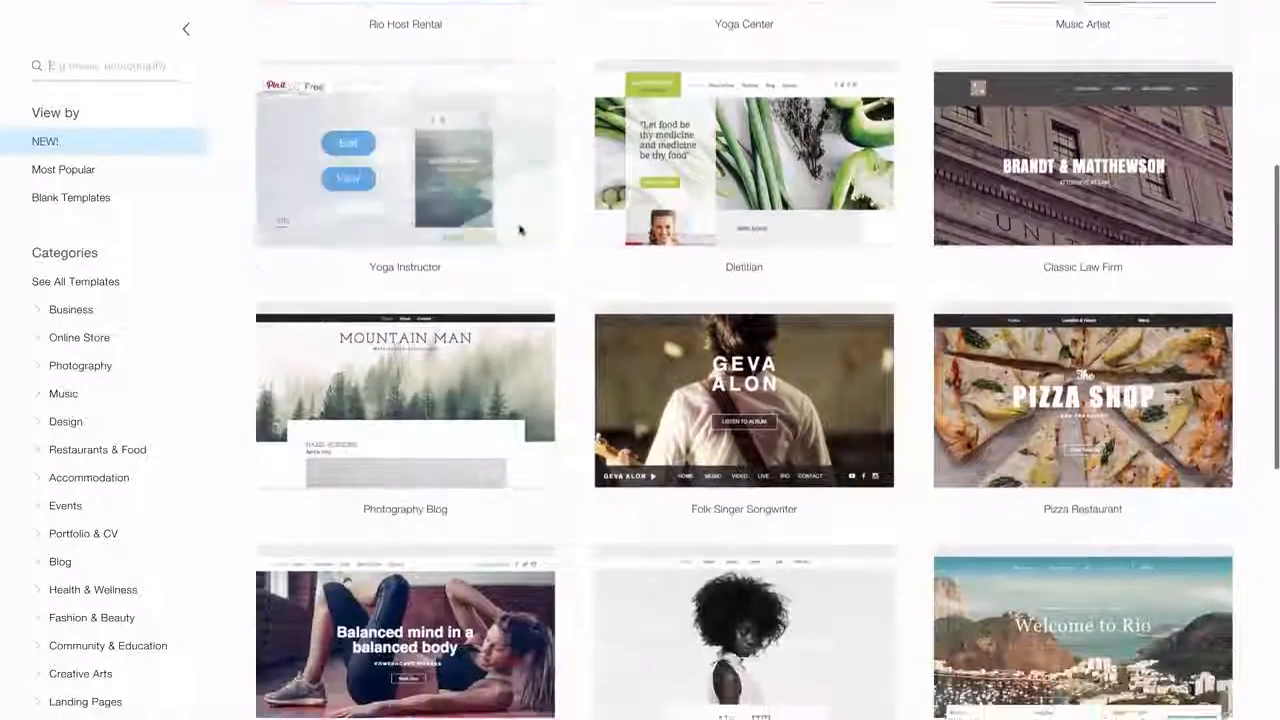
scroll(down, 3)
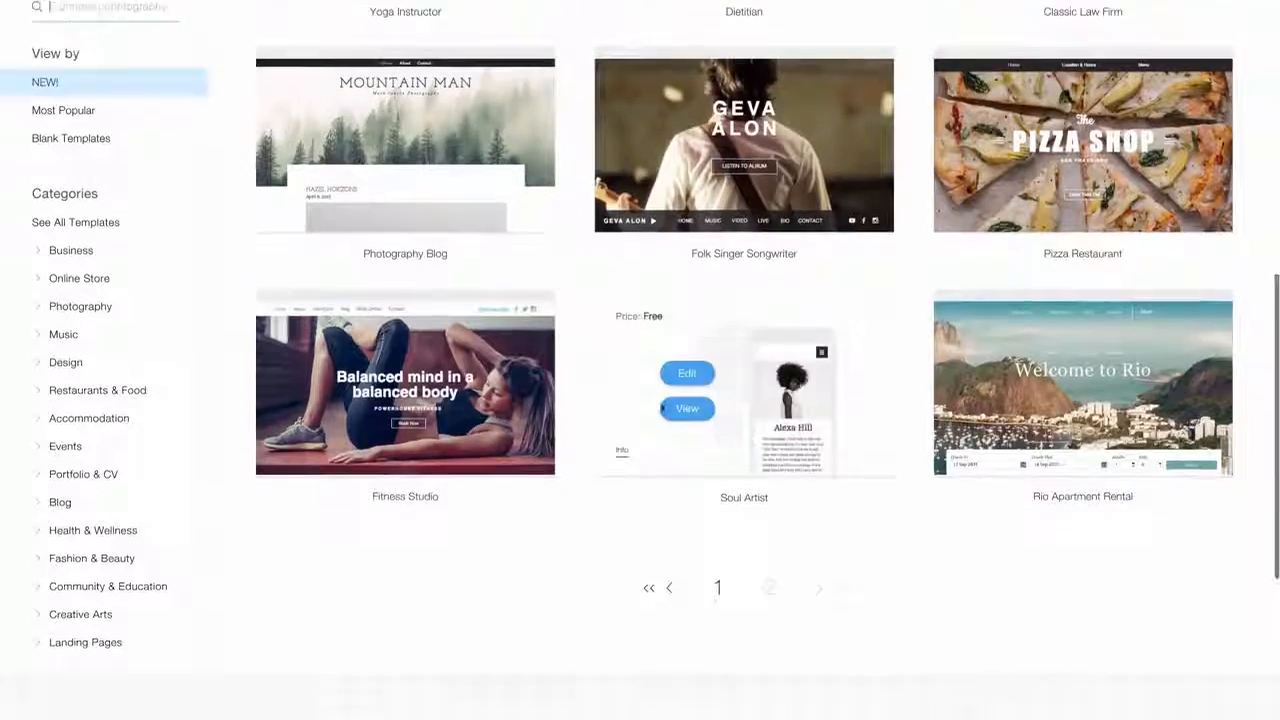
scroll(down, 3)
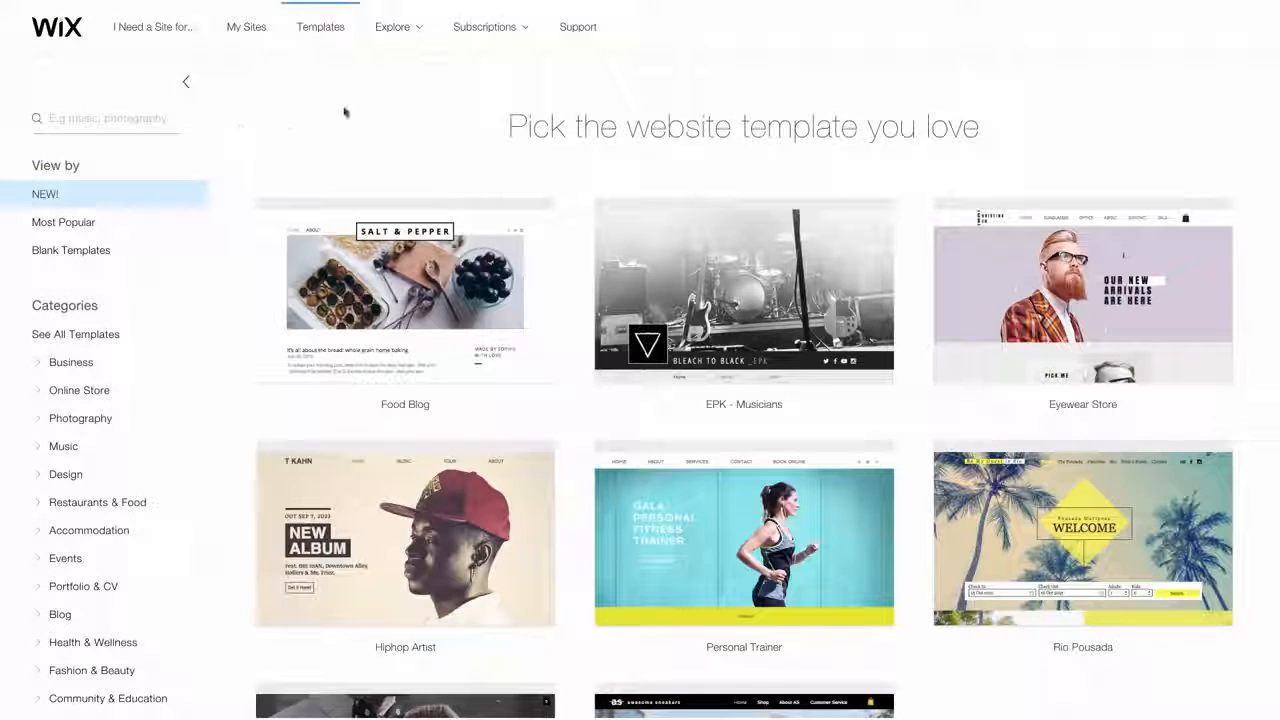
scroll(down, 3)
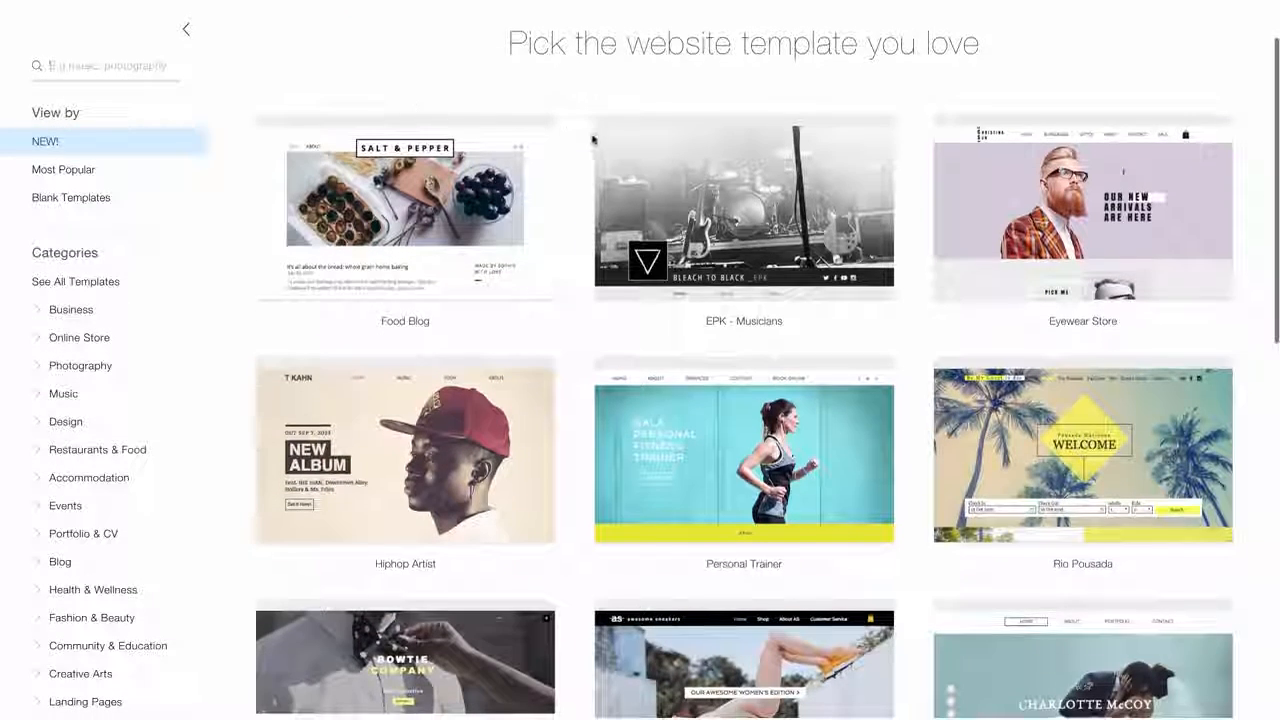
mouse_move(744, 206)
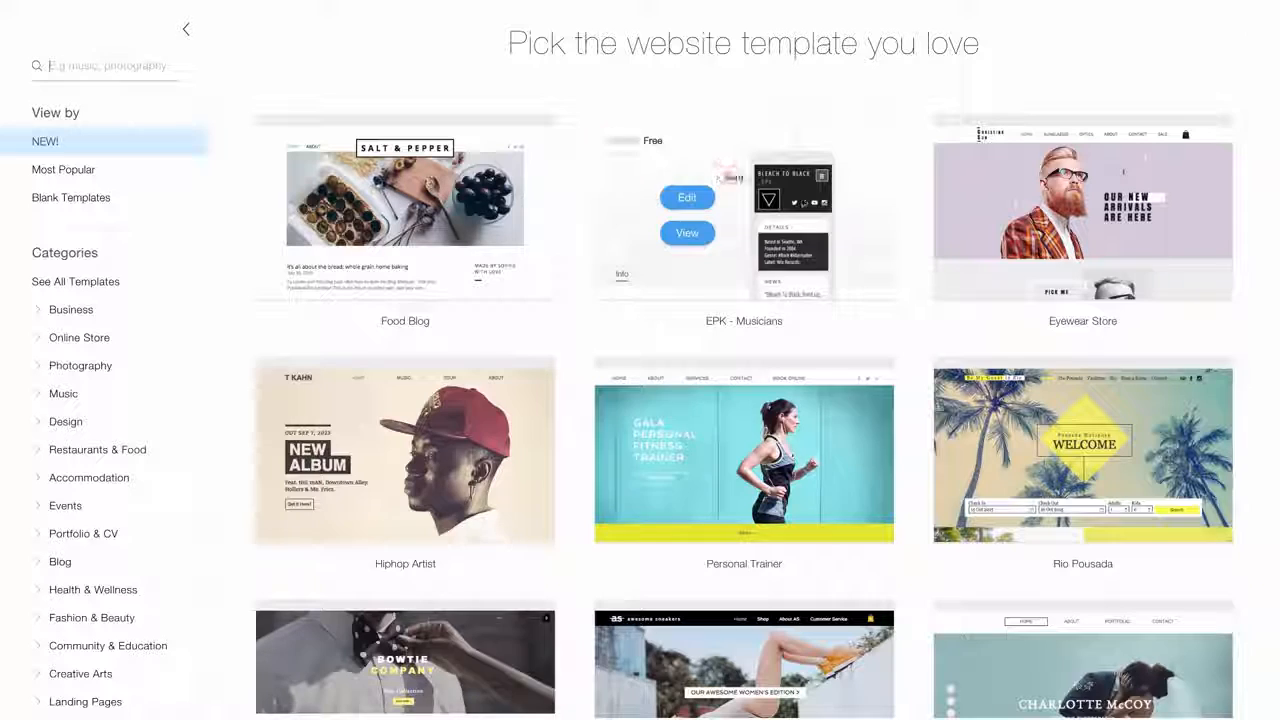
mouse_move(1082, 452)
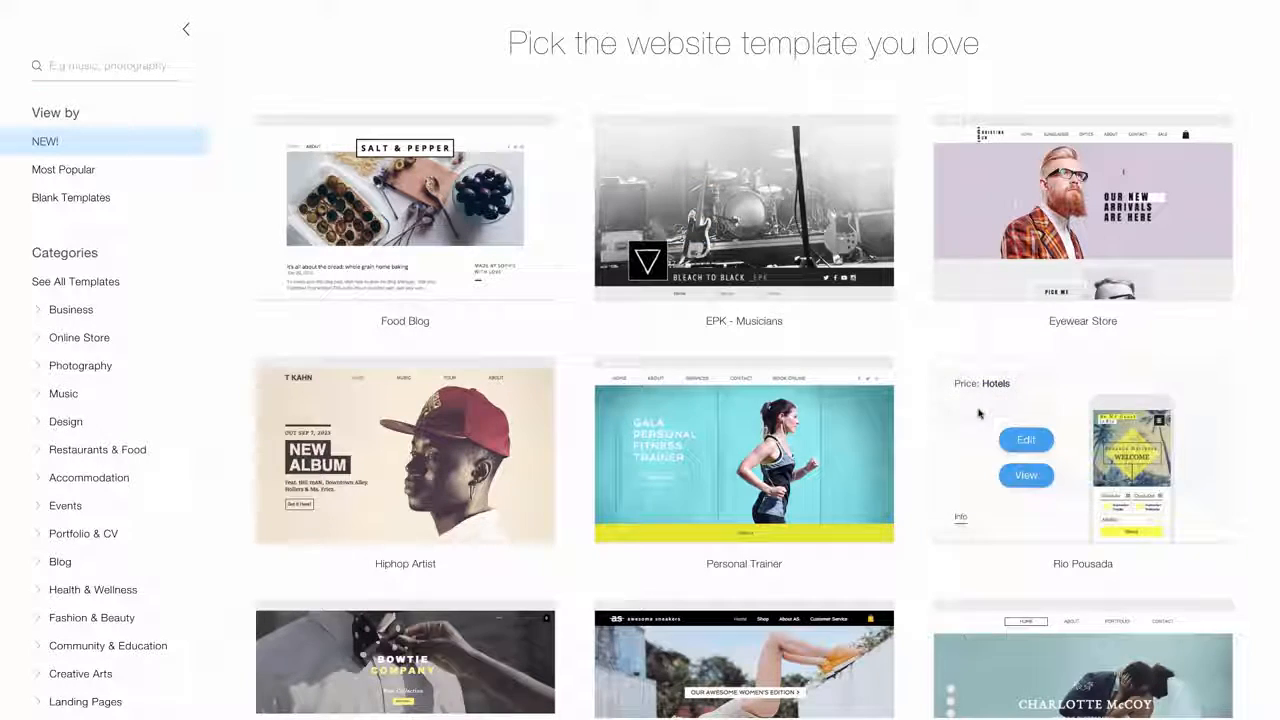
scroll(down, 3)
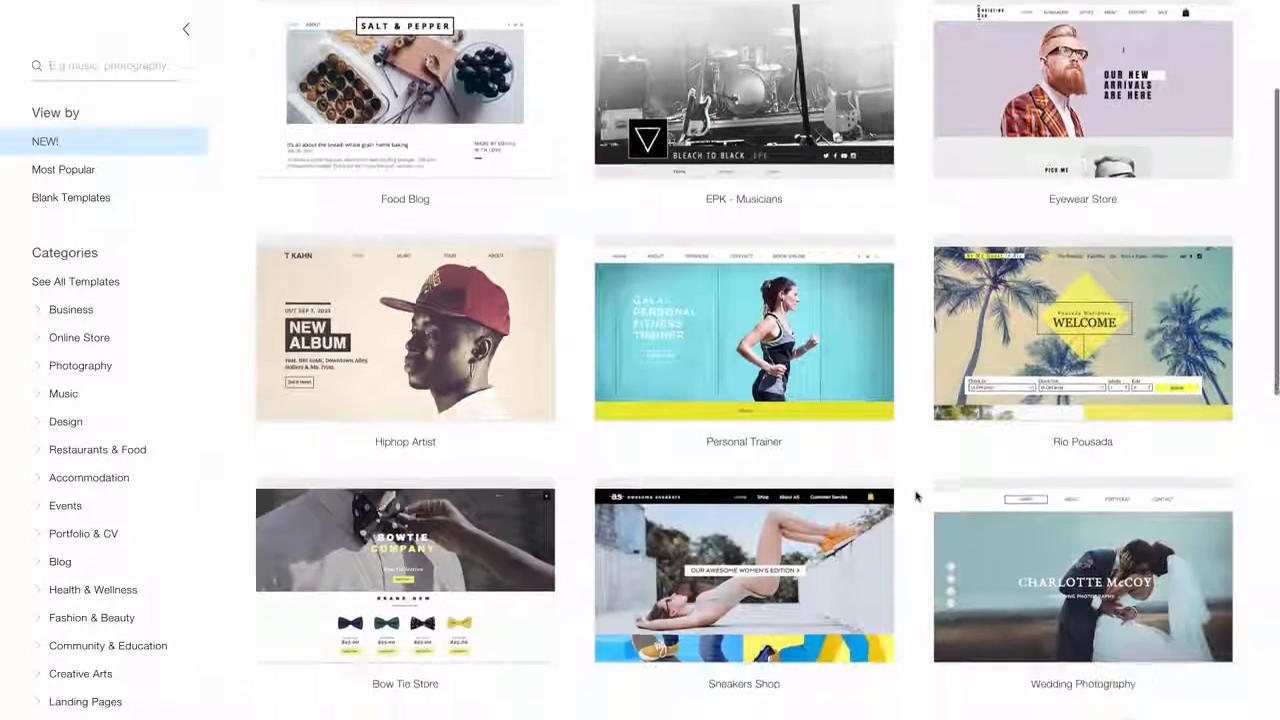
scroll(down, 3)
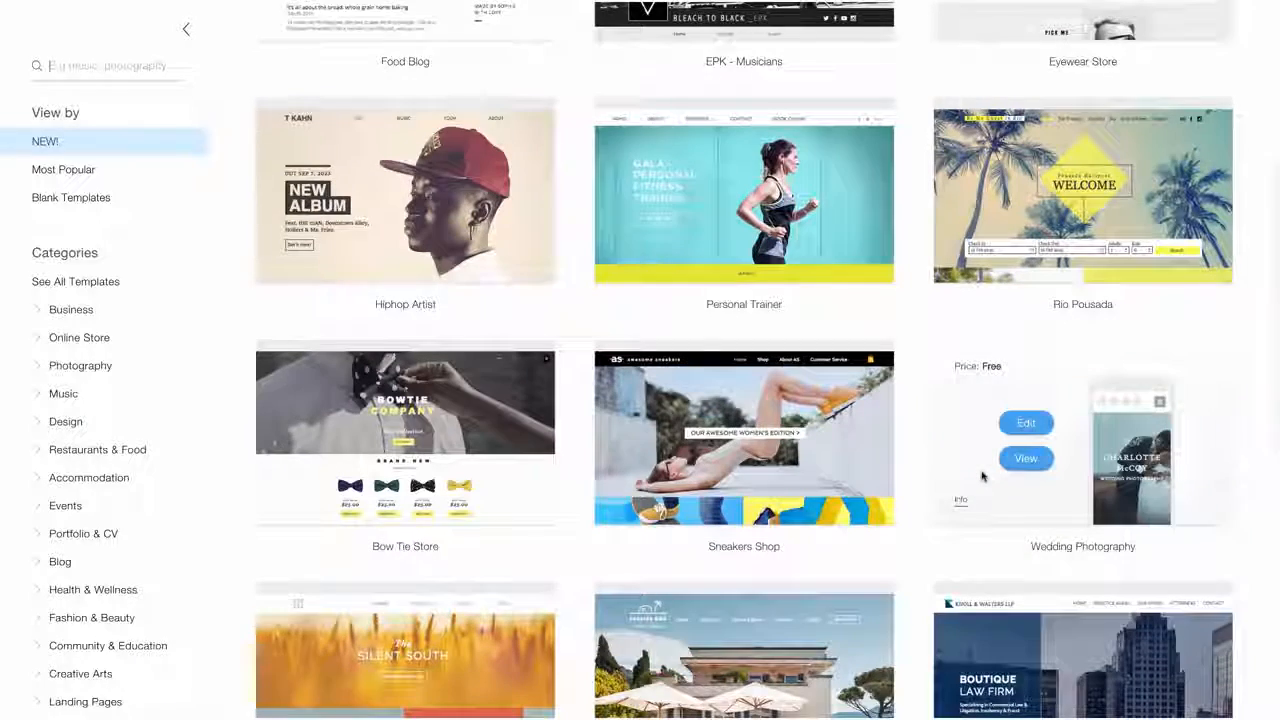
scroll(down, 3)
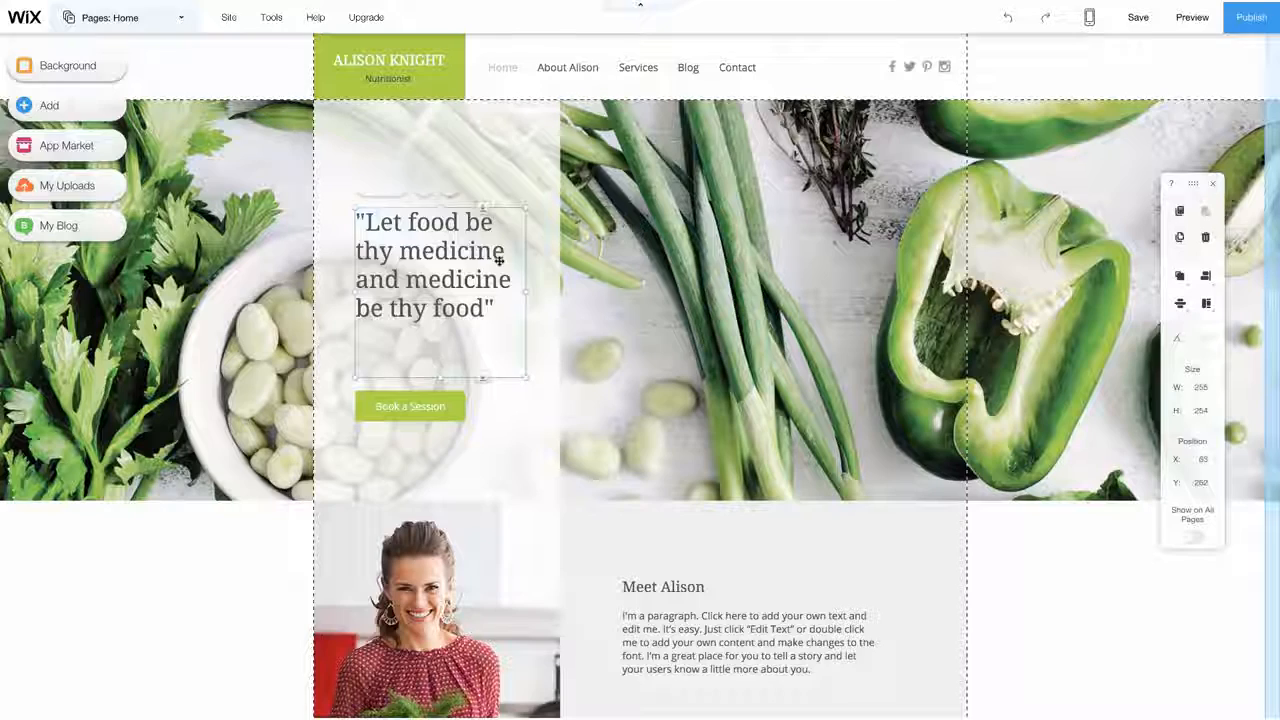
- Retitle the 'Meet Alison' heading to 'My Website', then load The Pollock Hotel template in the editor
scroll(down, 3)
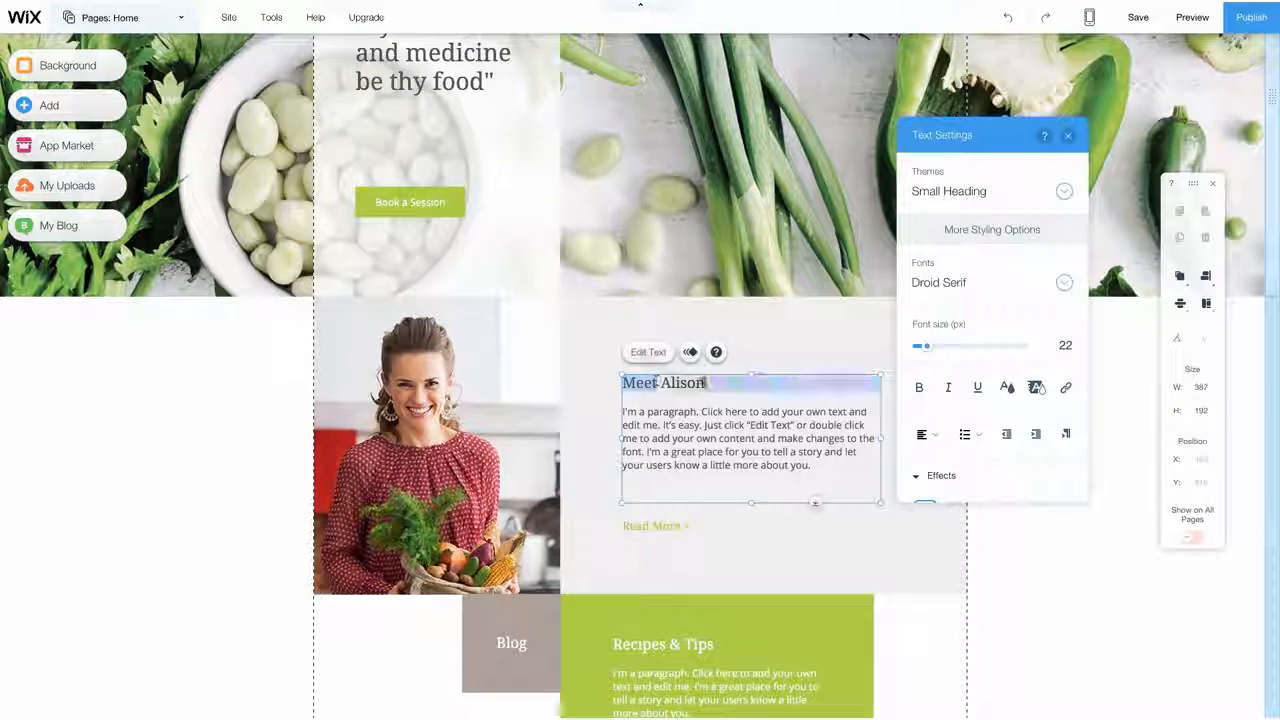
text(My Website)
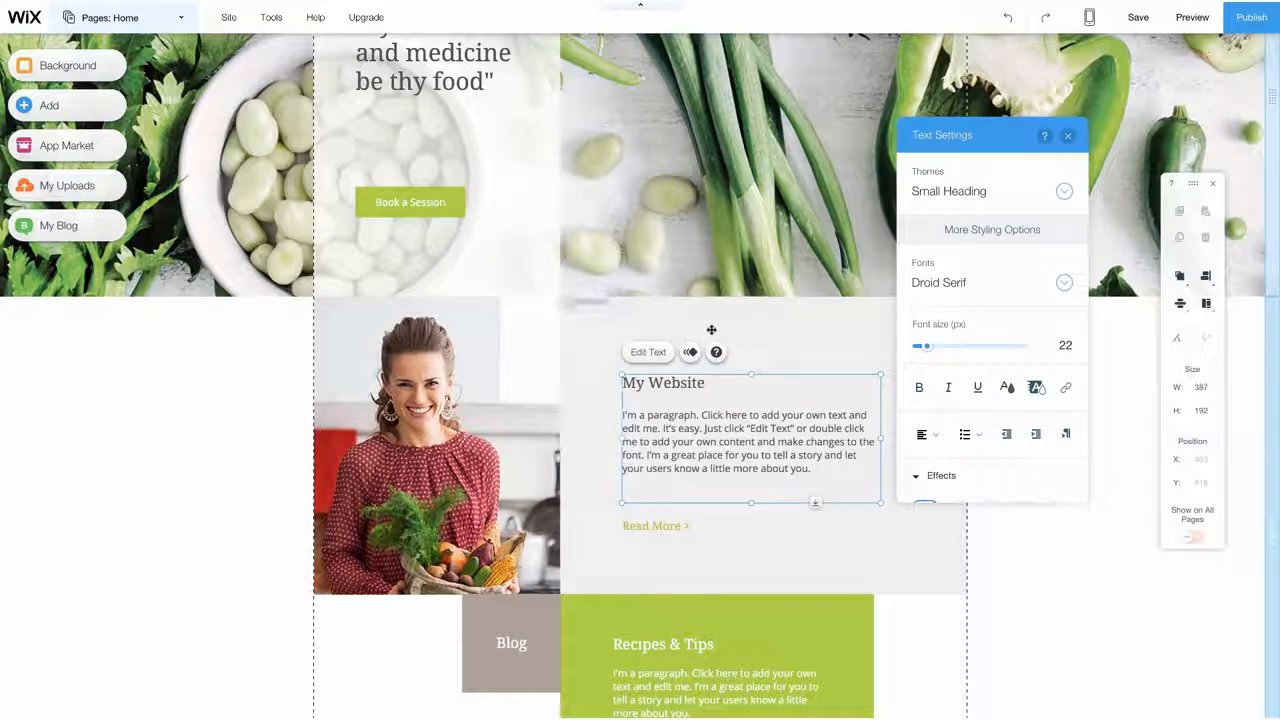
click(410, 200)
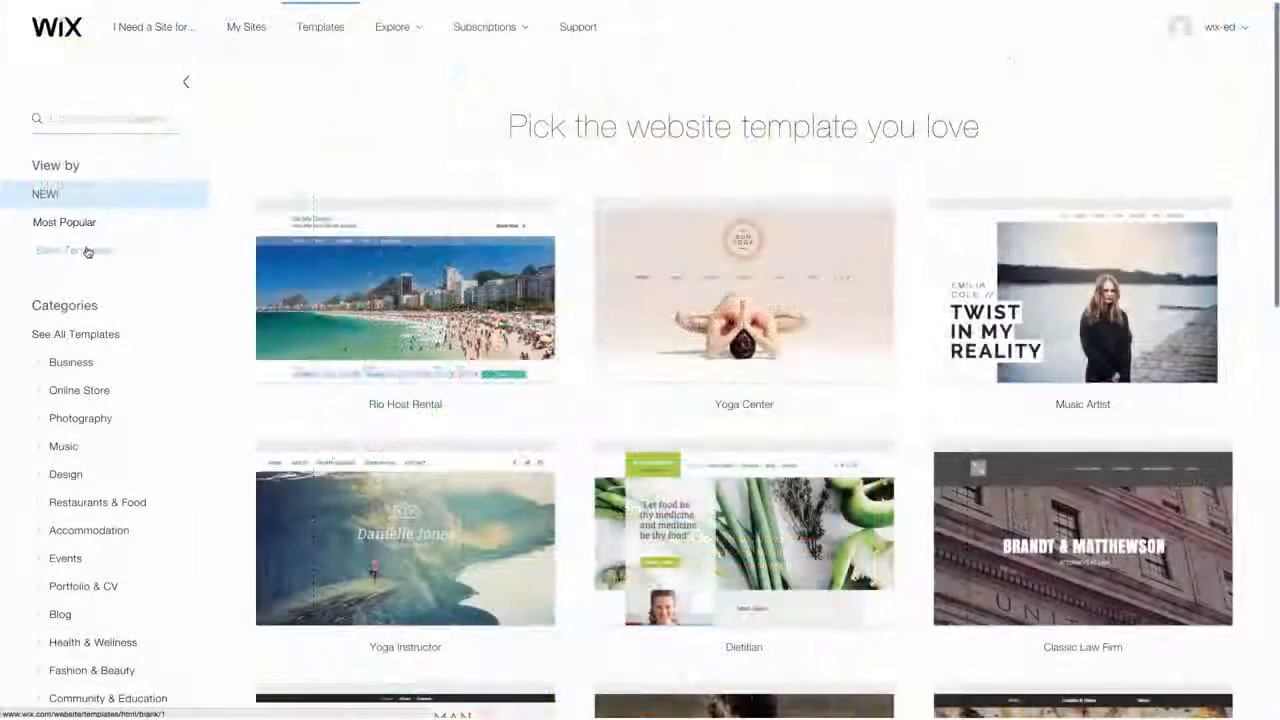
click(72, 250)
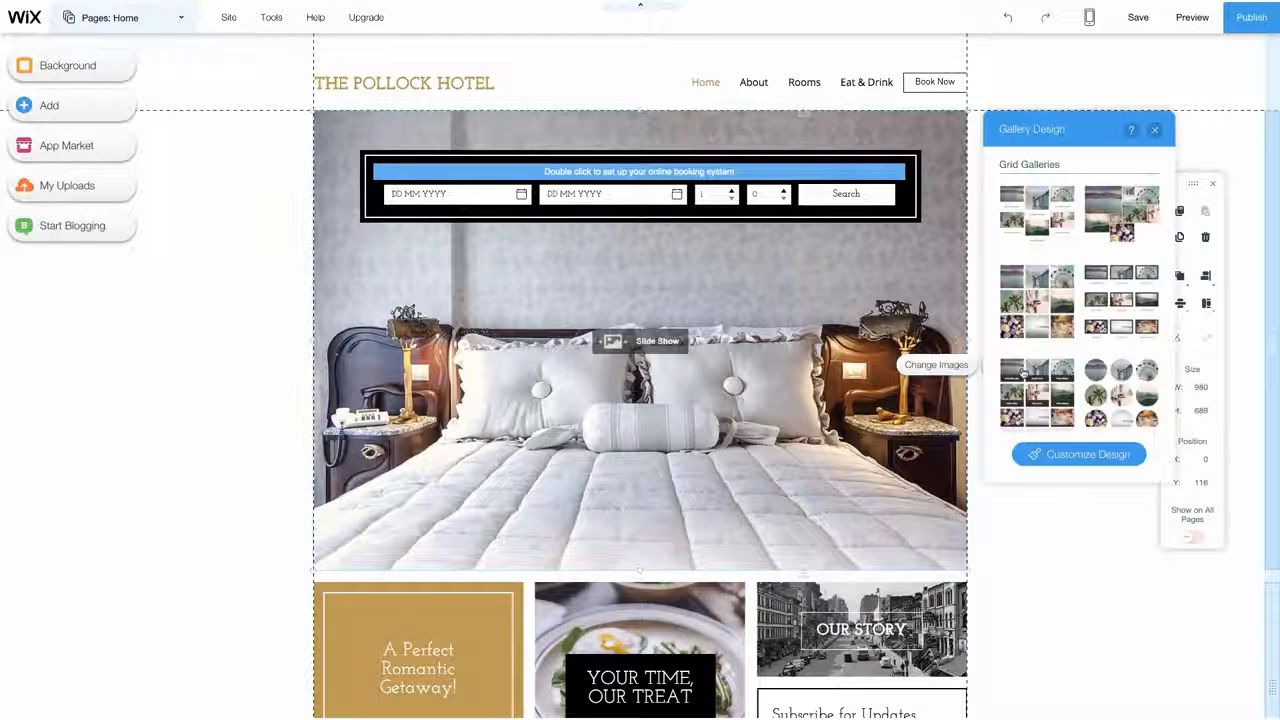
- Leave the hotel template editor and return to the Most Popular template gallery
scroll(down, 3)
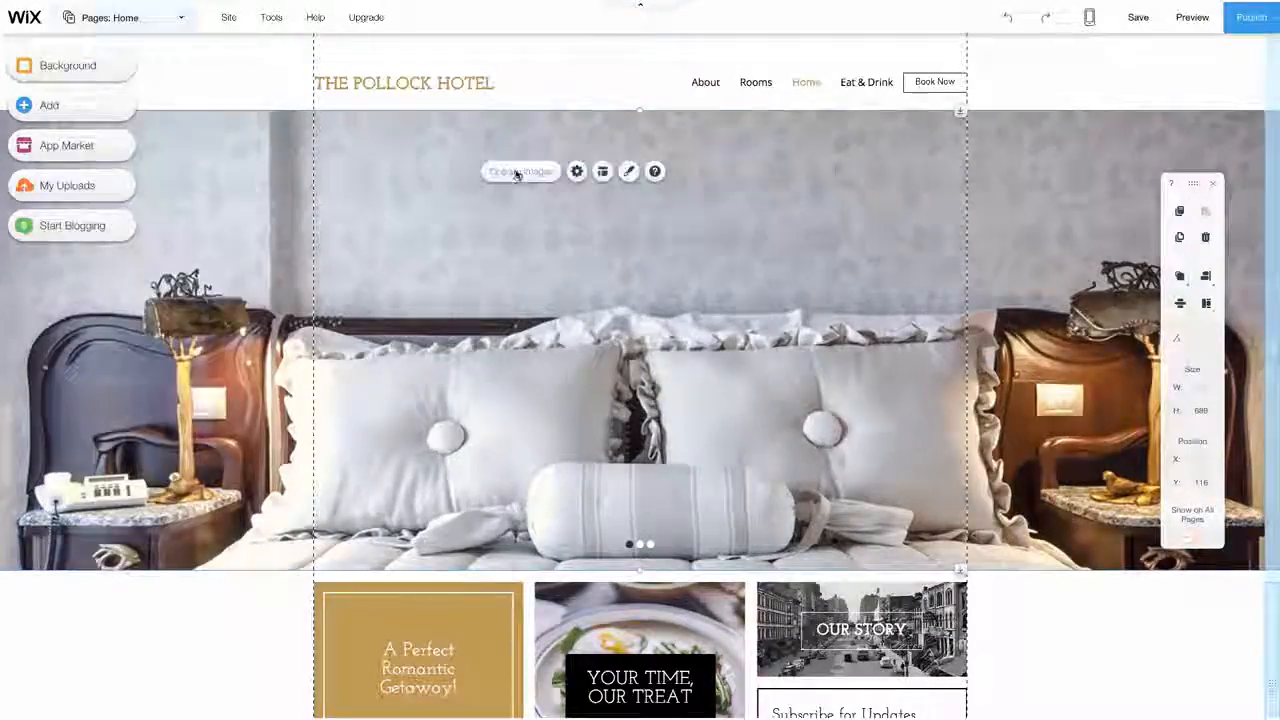
click(68, 64)
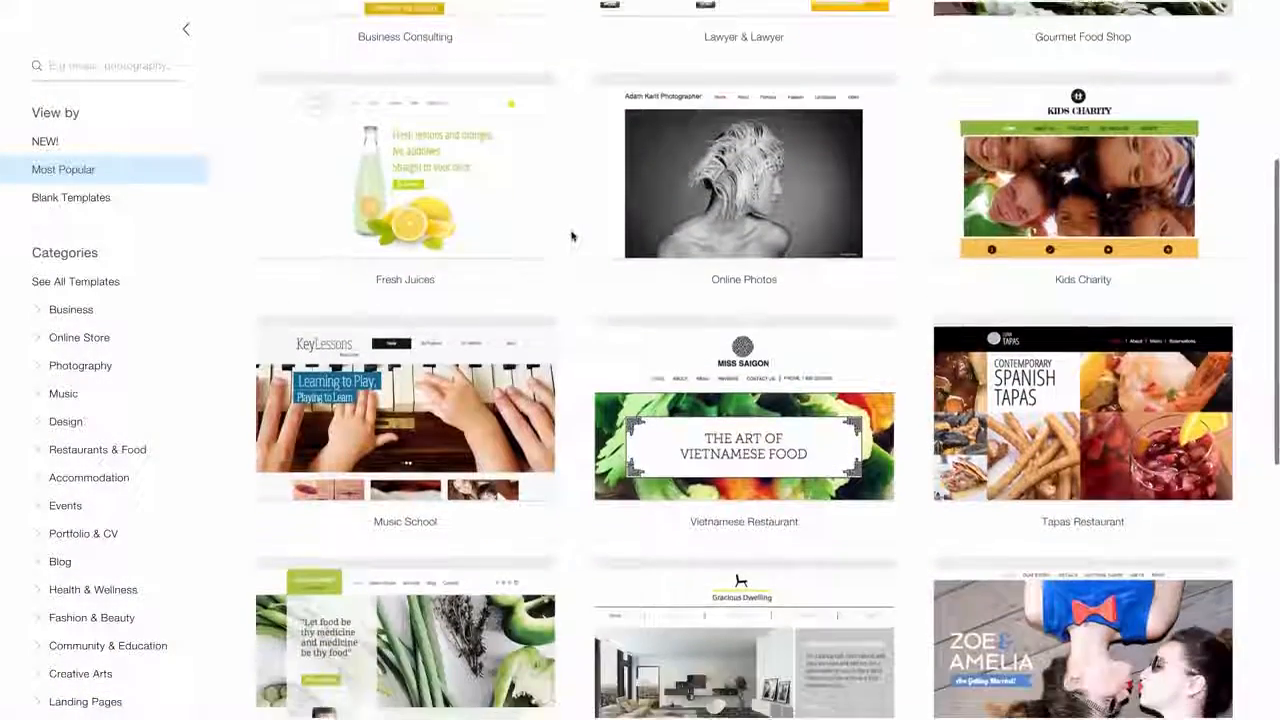
- Scroll the Most Popular templates and start a live preview of Gourmet Food Shop
scroll(down, 3)
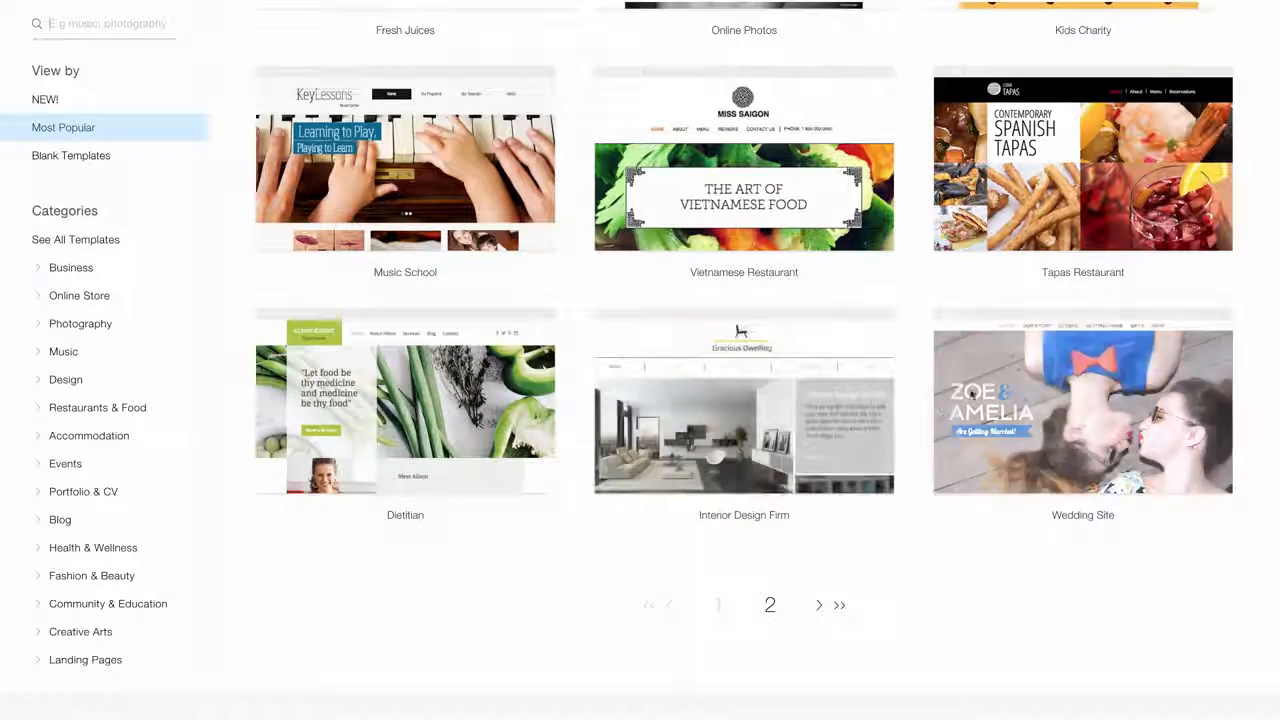
scroll(up, 3)
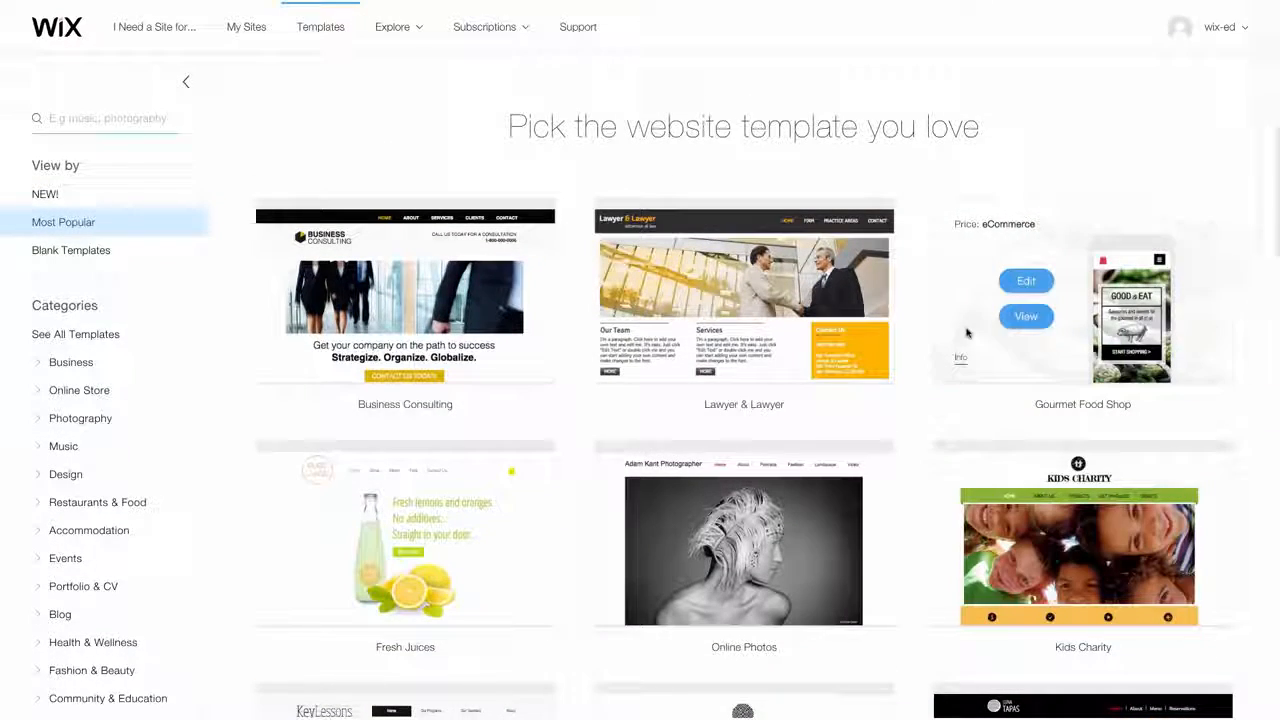
click(960, 358)
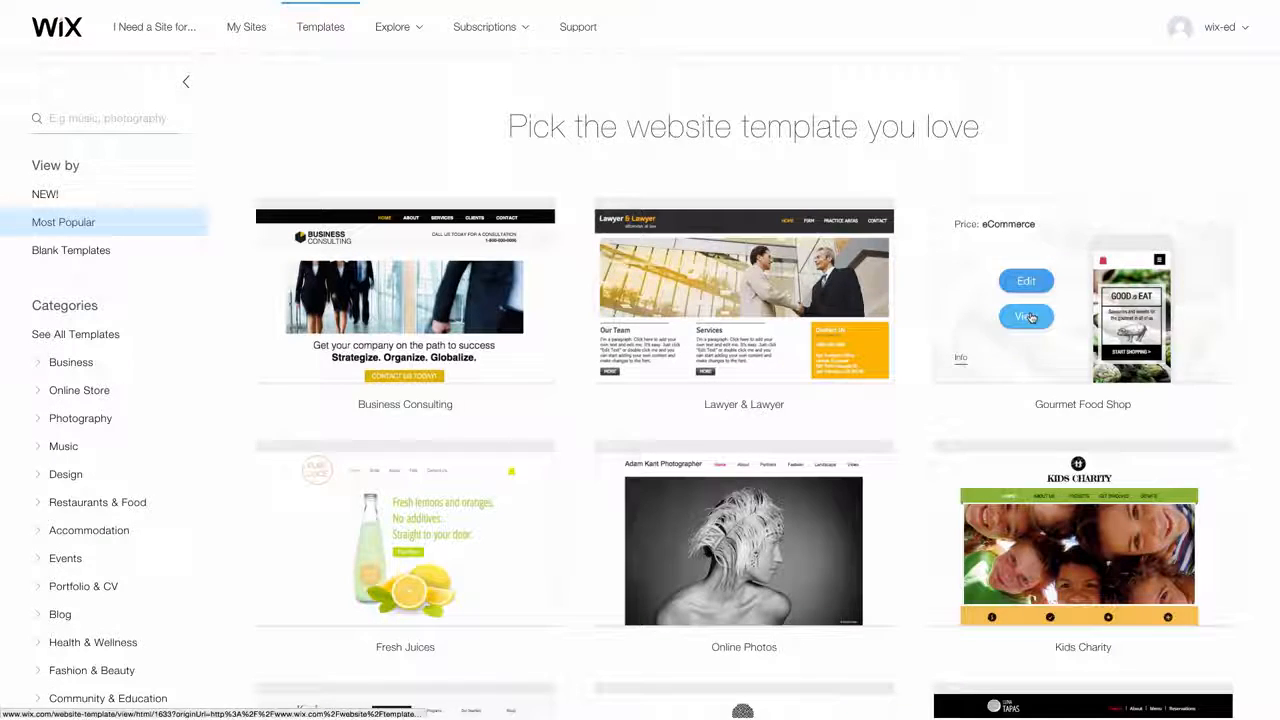
click(1026, 316)
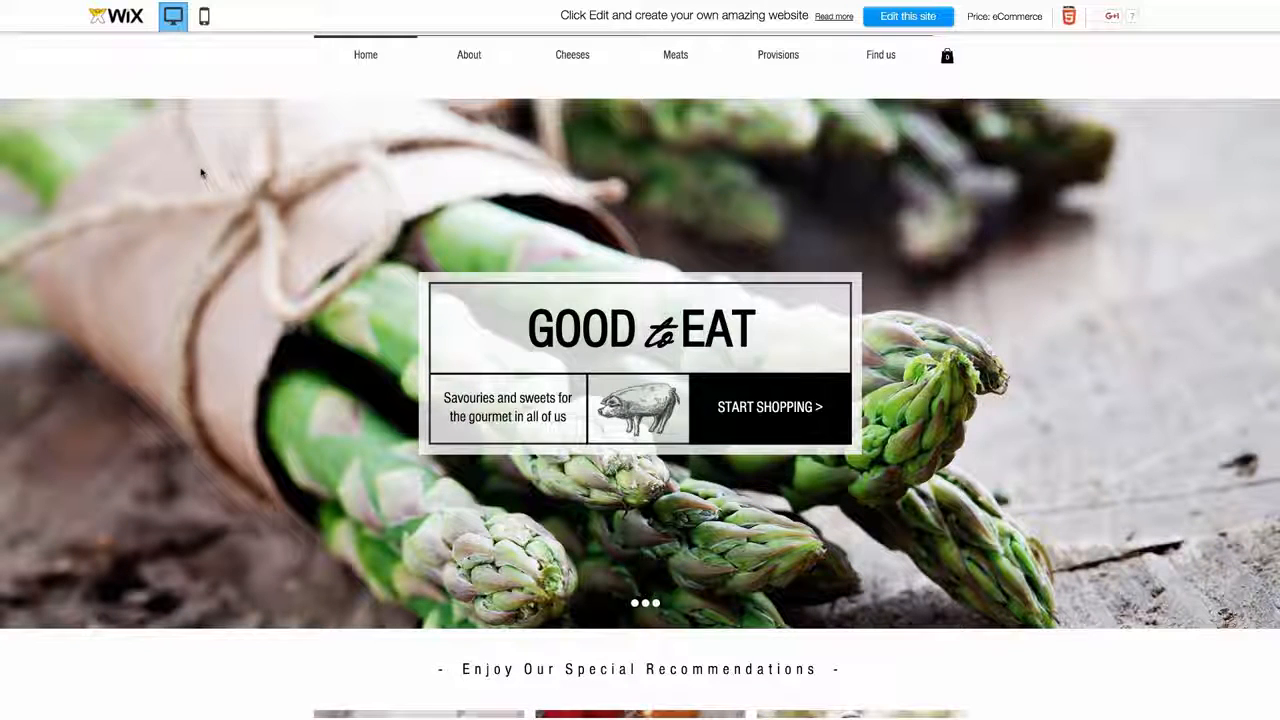
- View the Good to Eat preview on mobile and desktop, then return to the template gallery
click(204, 16)
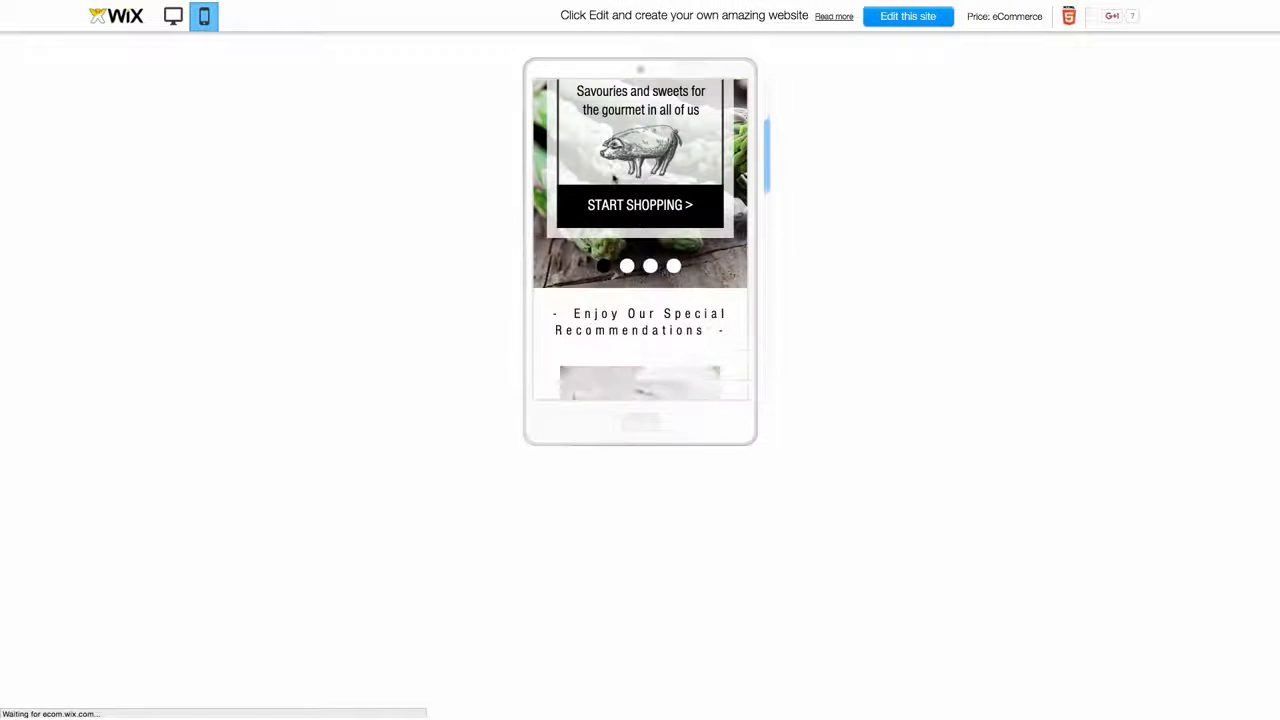
click(172, 16)
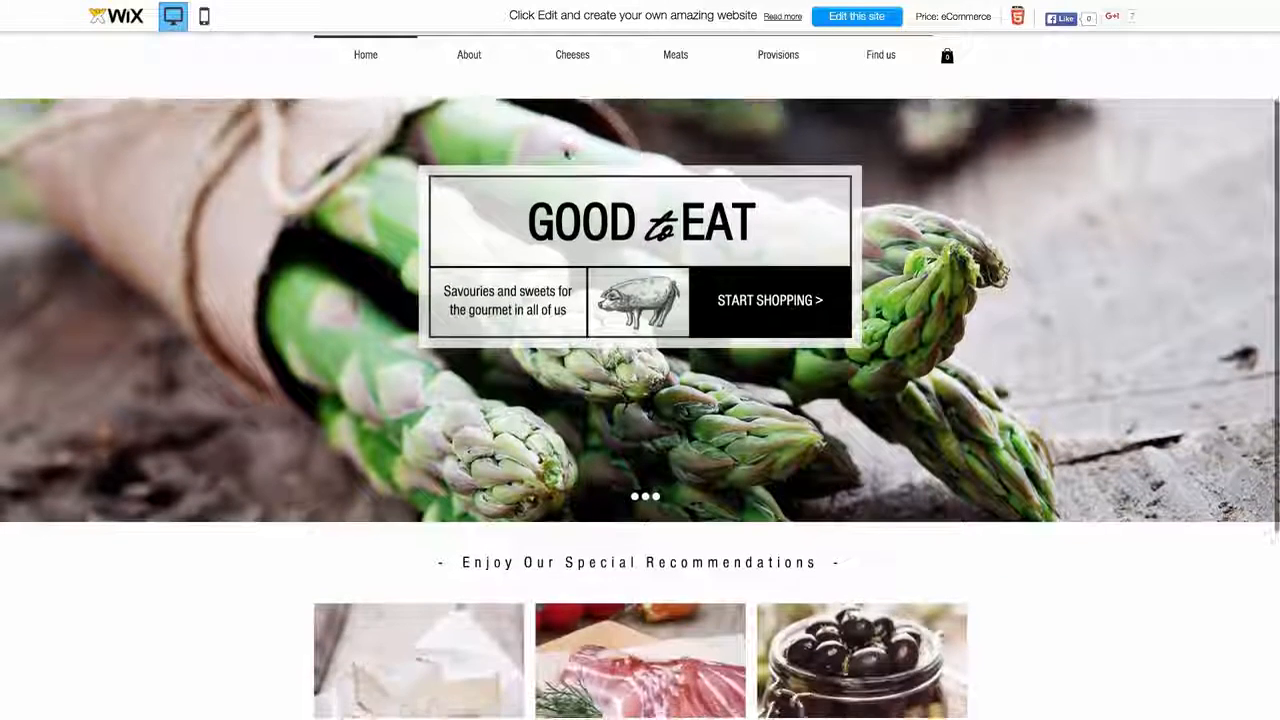
scroll(down, 3)
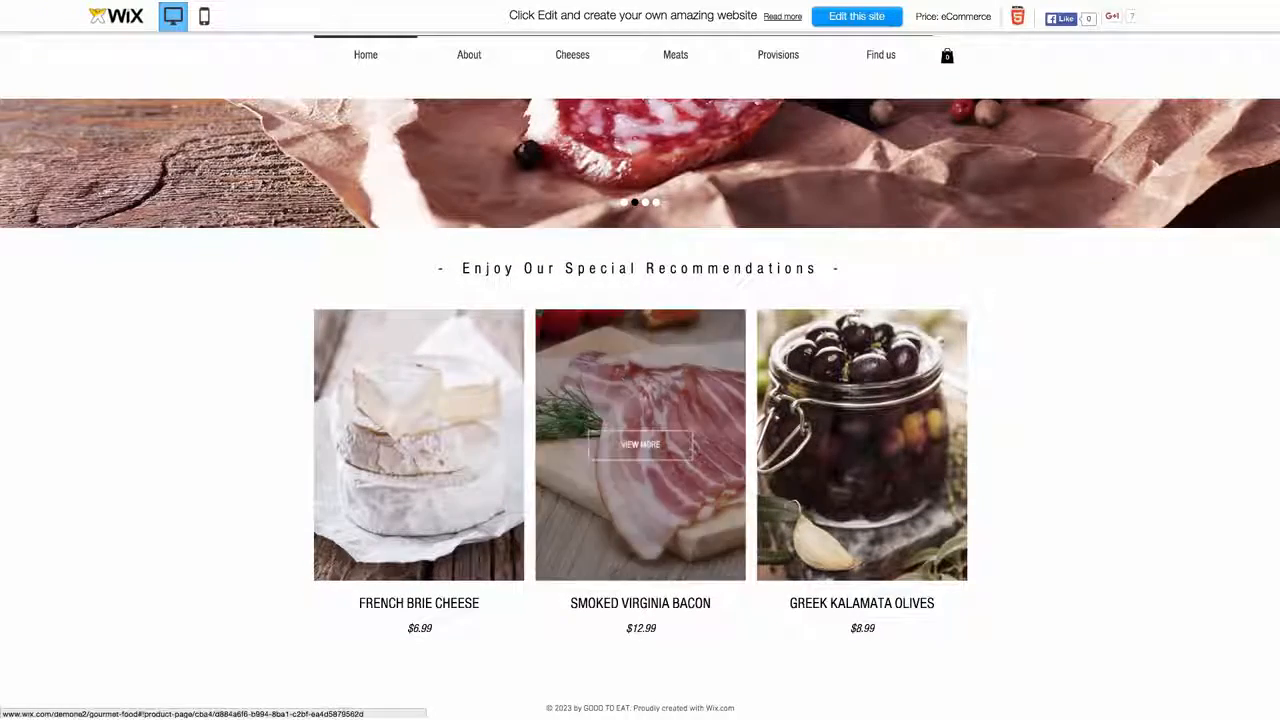
click(640, 444)
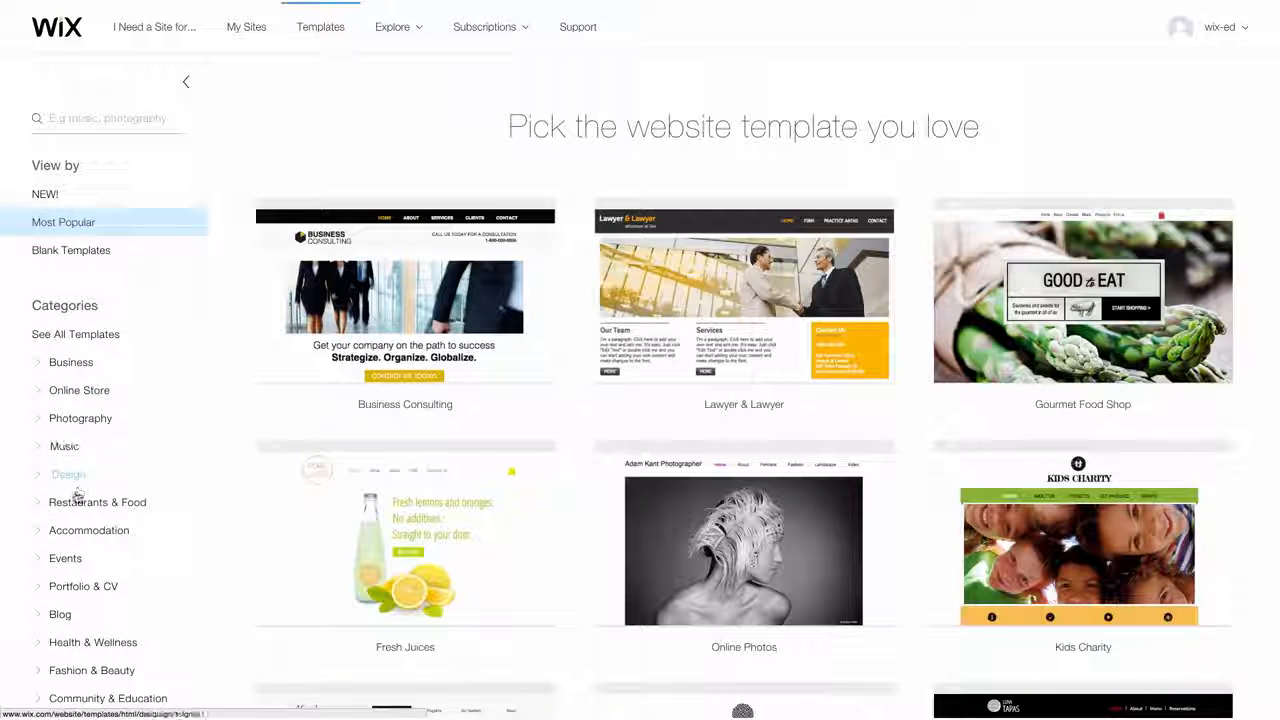
- Filter templates to Restaurants & Food, then Cafe & Bakery, and scroll the results
click(96, 502)
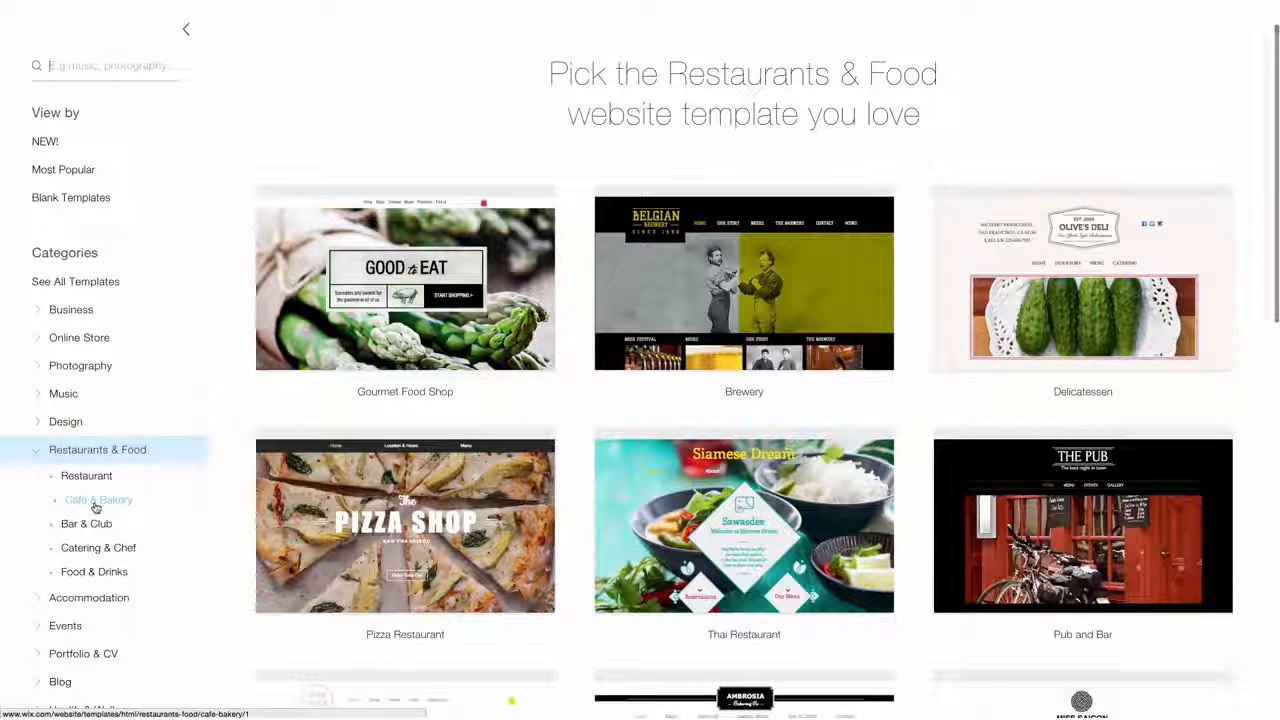
click(96, 500)
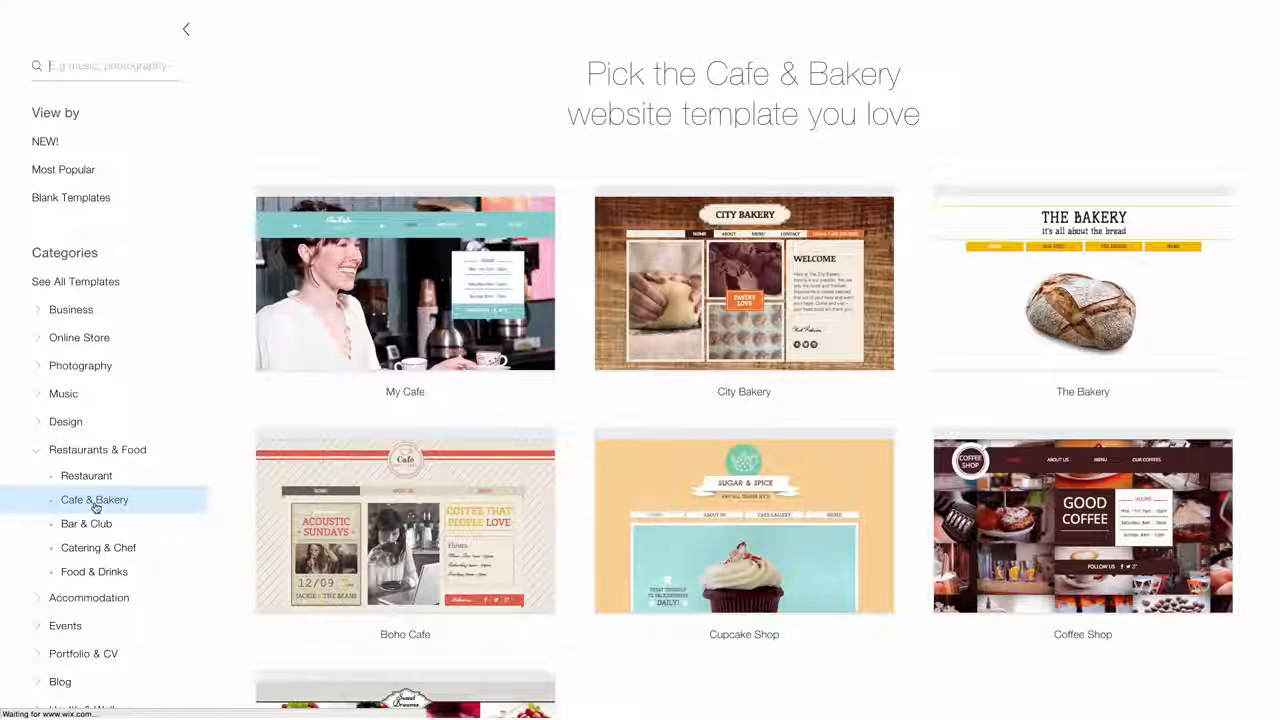
scroll(down, 3)
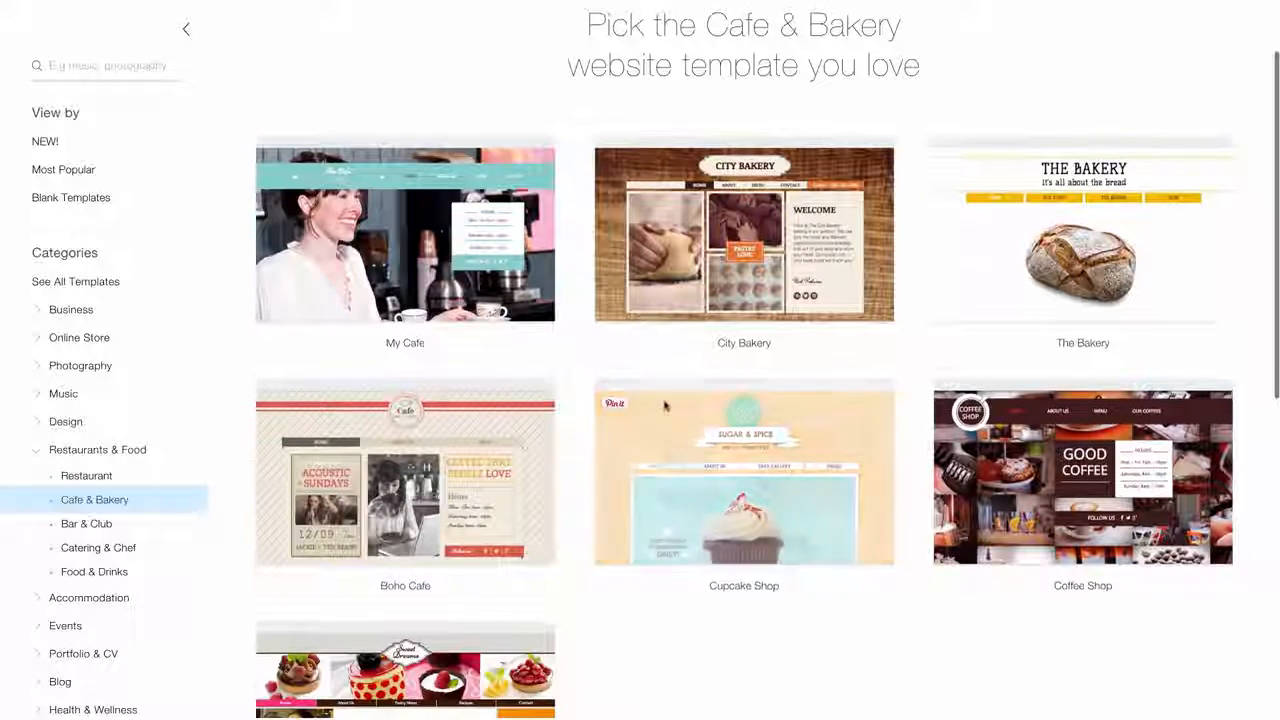